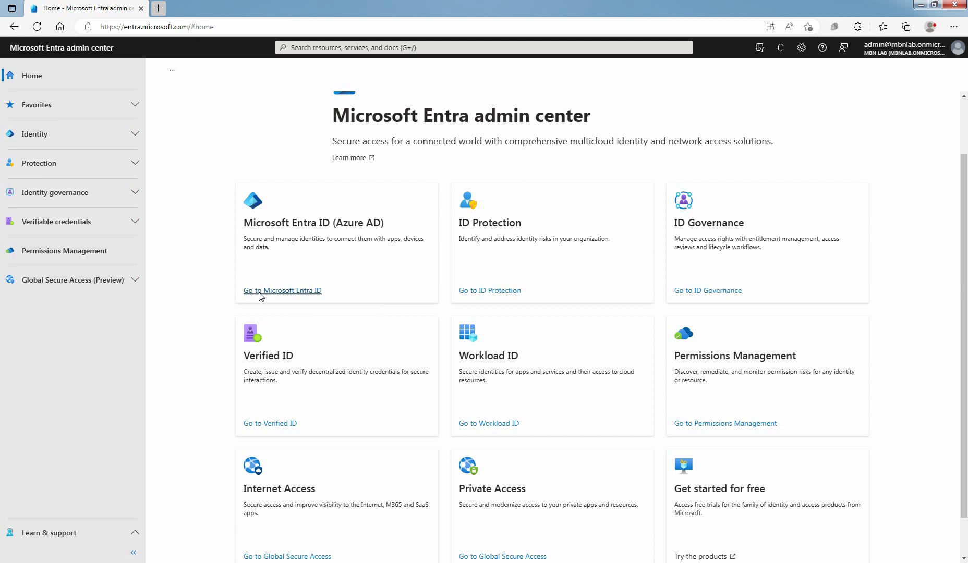
- Go from the Entra ID overview to All users and into the per-user multi-factor authentication page
left_click(282, 291)
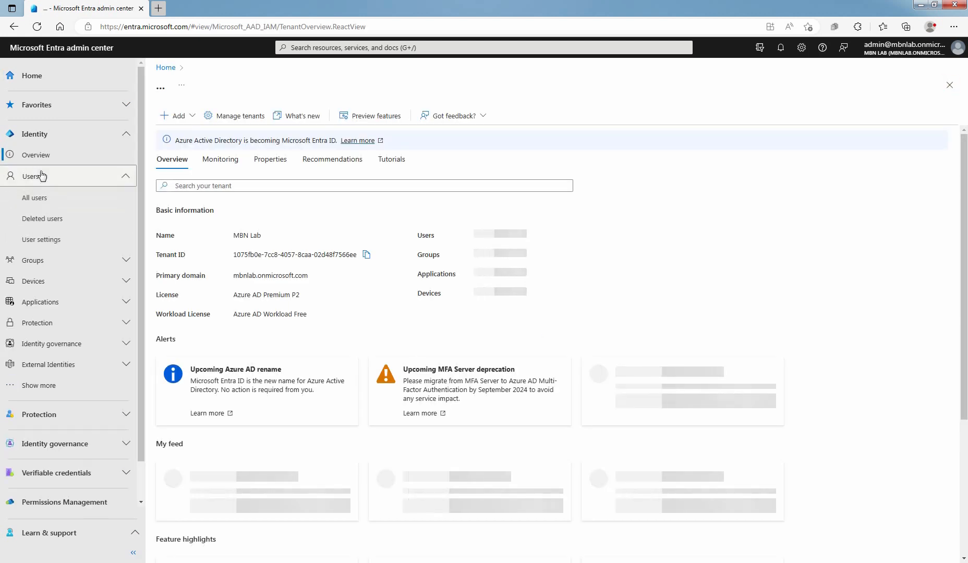
left_click(35, 198)
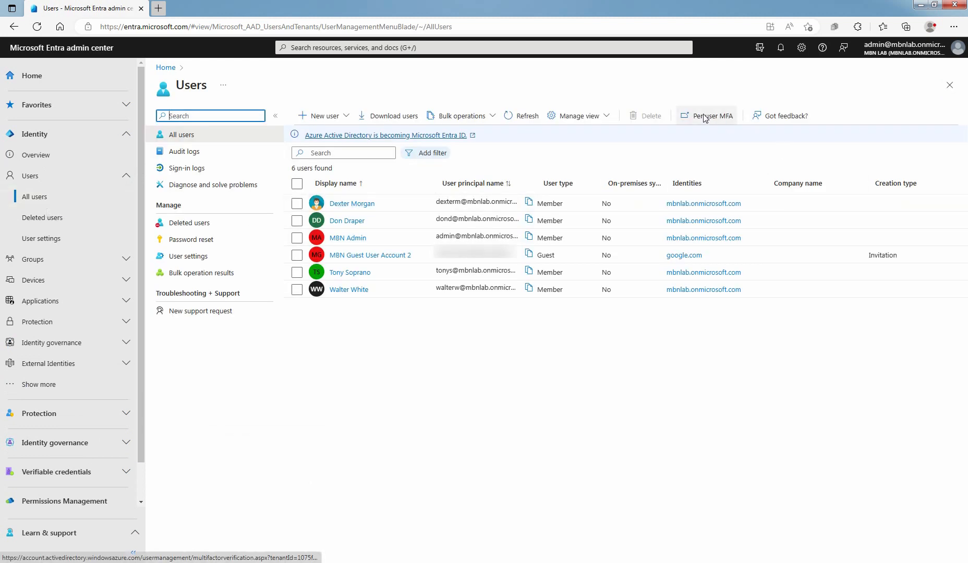
left_click(712, 116)
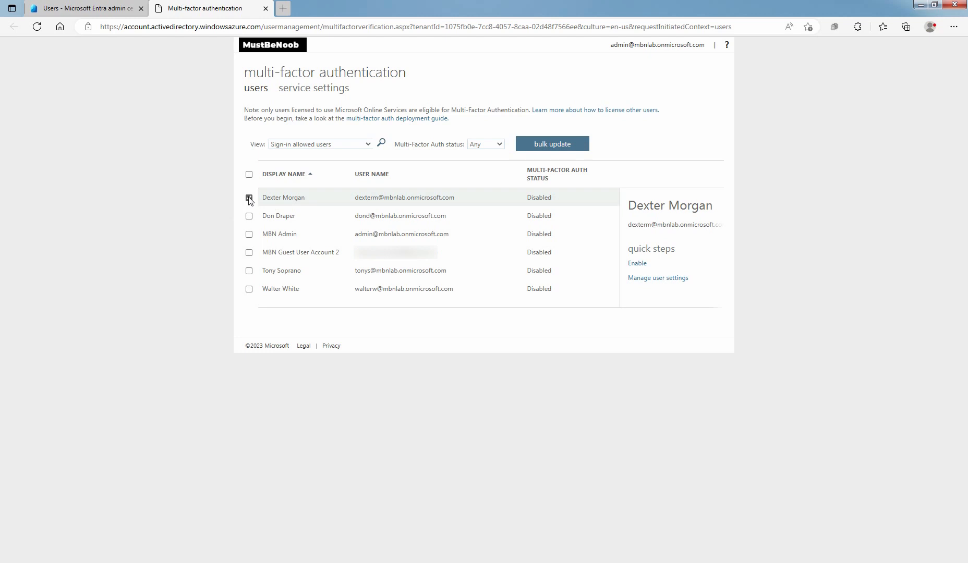
- Enable multi-factor authentication for Dexter Morgan via quick steps and dismiss the success message
left_click(249, 198)
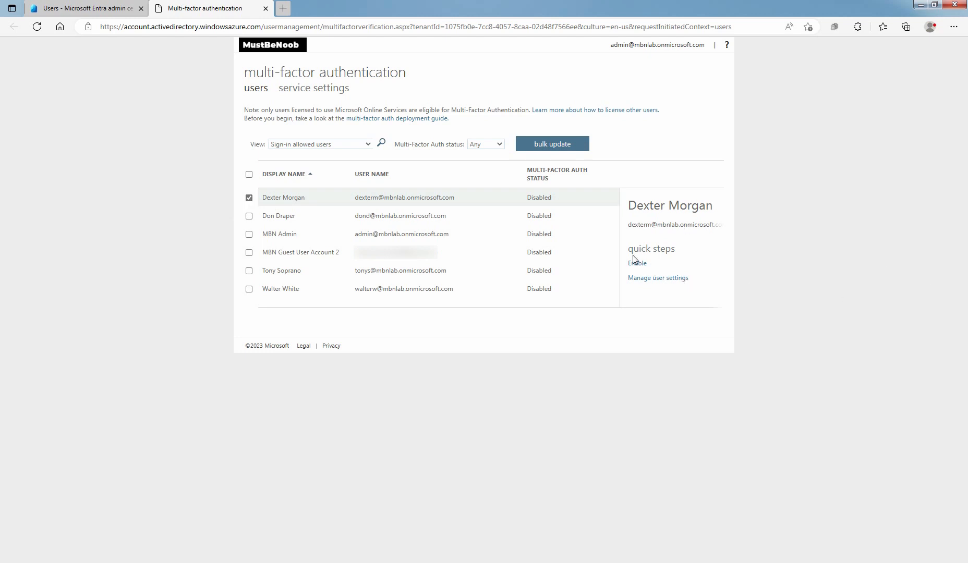
left_click(637, 263)
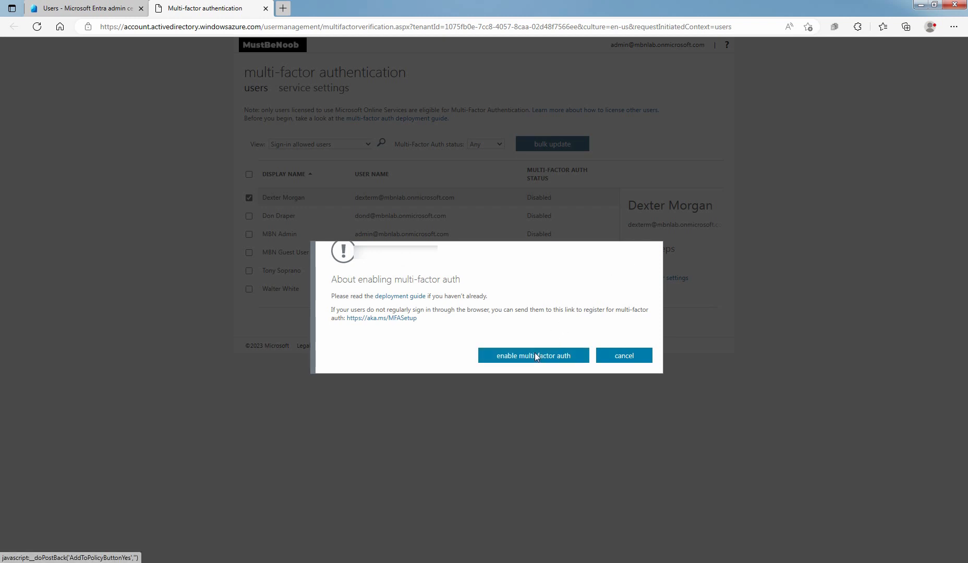
left_click(532, 355)
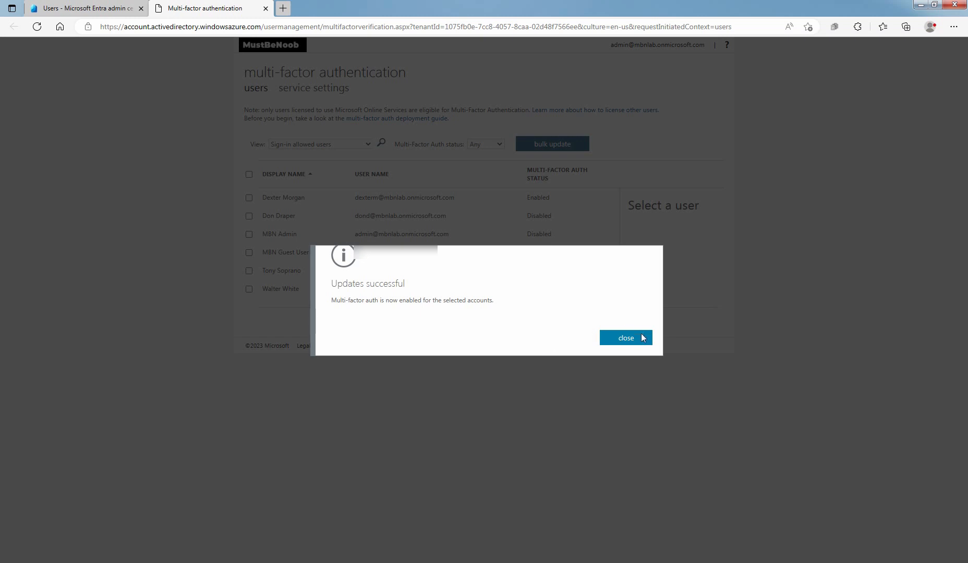
left_click(626, 338)
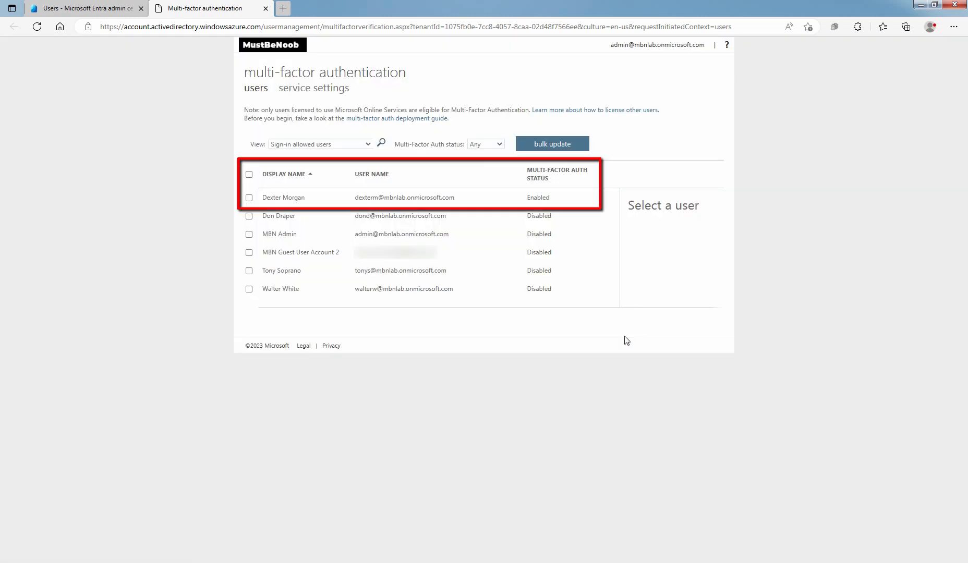